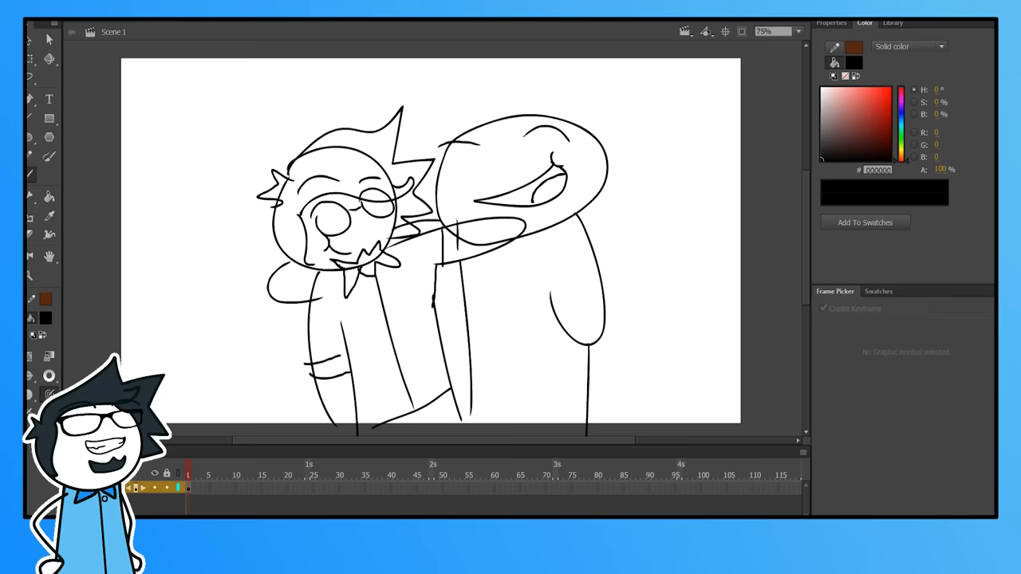
Sketch the round-headed character hugging the bearded man with glasses in black brush strokes.
drag(702, 223, 630, 196)
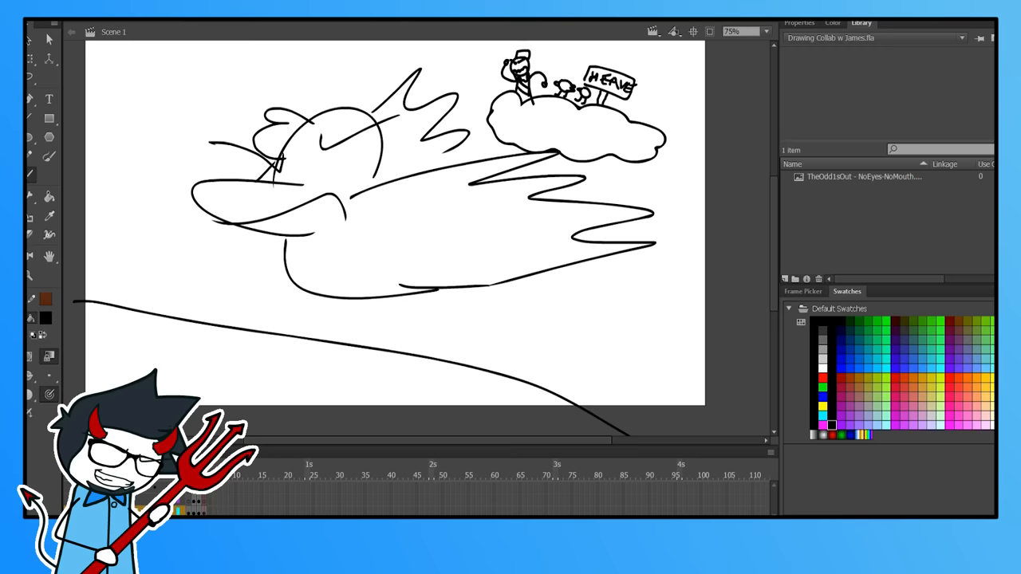
click(742, 31)
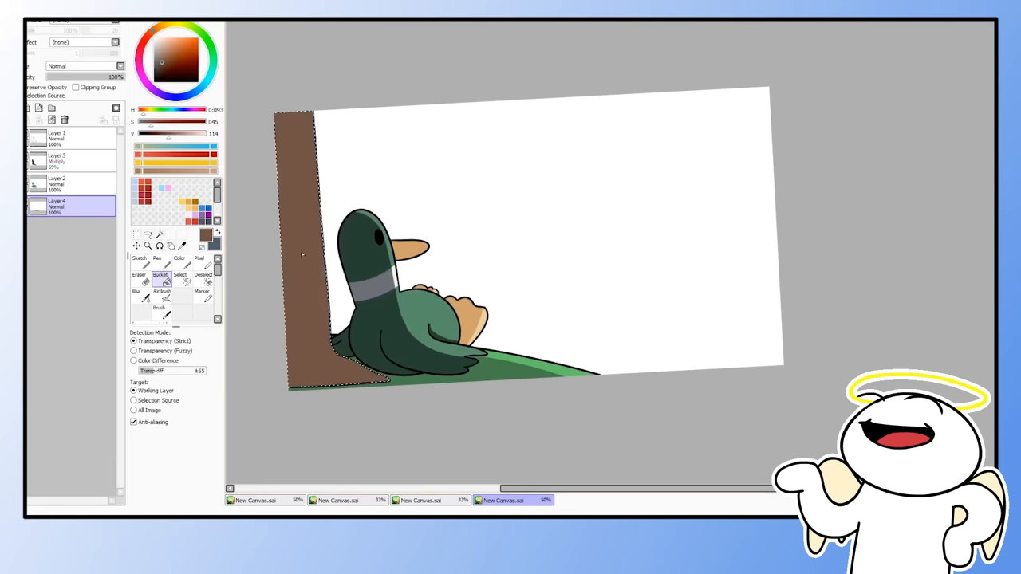
Draw a blank rectangular sign on two posts rising from the cloud.
click(139, 259)
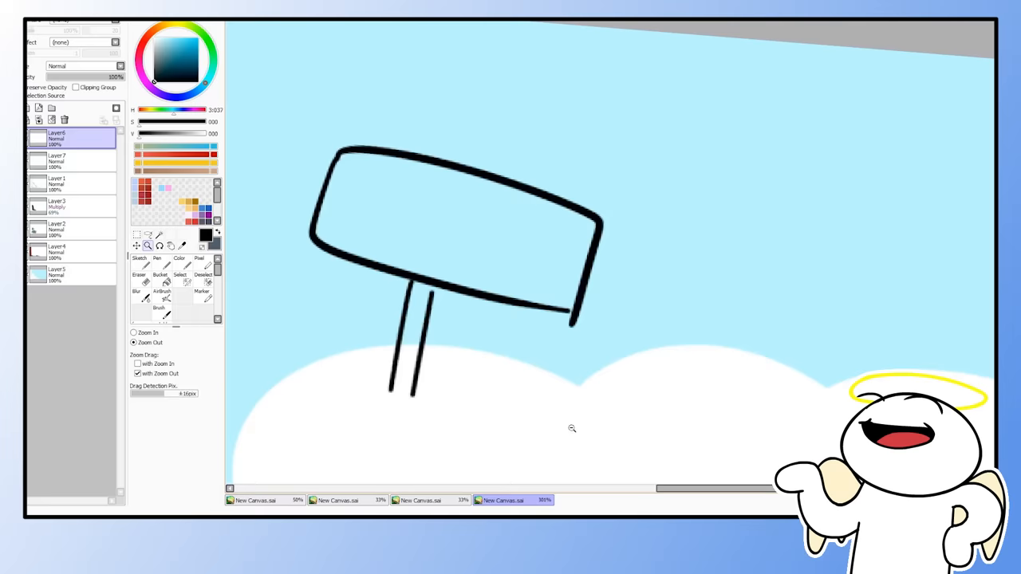
click(139, 258)
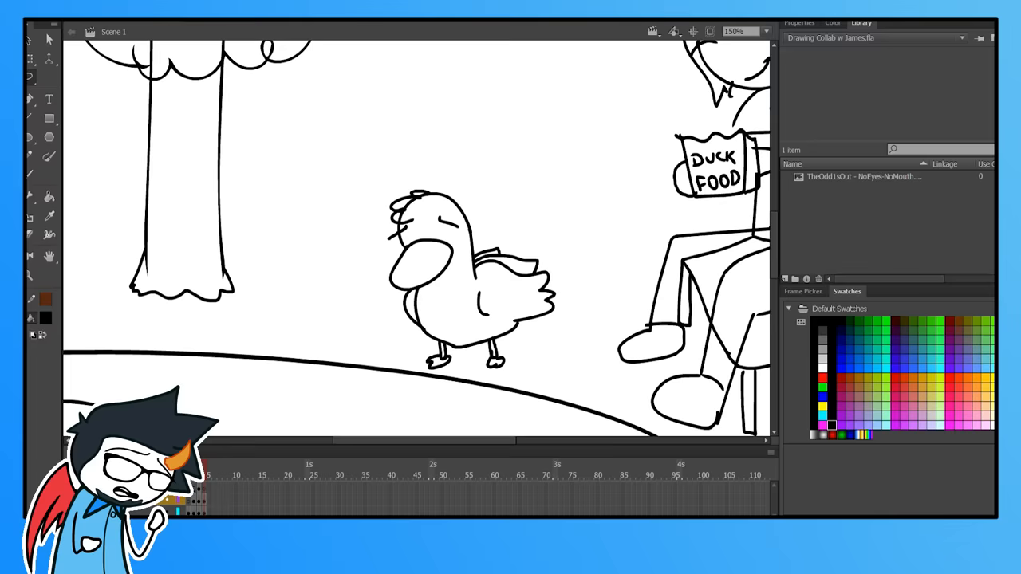
Zoom to 150% and redraw the duck's beak, wing and feet.
click(741, 31)
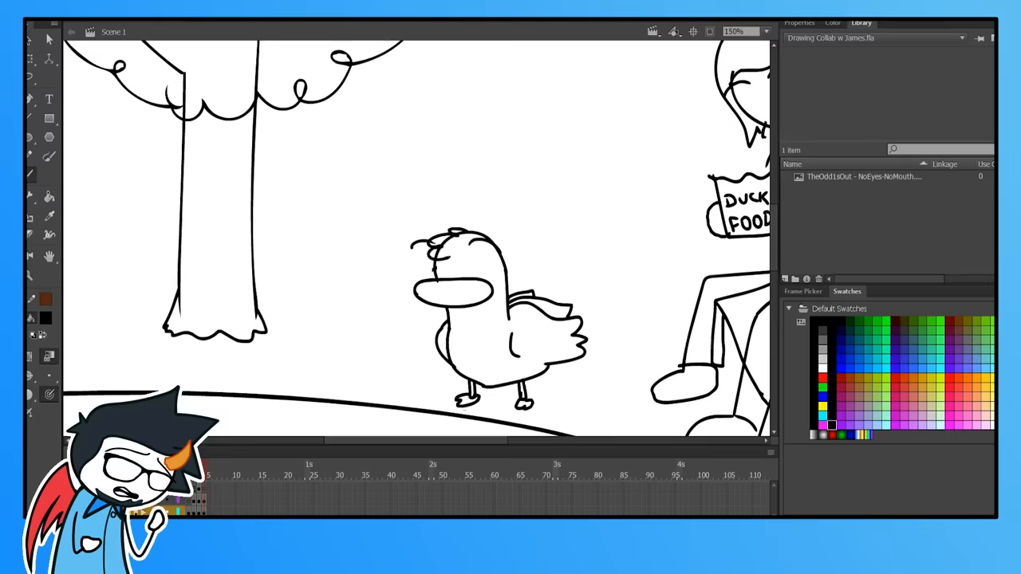
Review the scene at 75%, then zoom to 300% around the spiky-haired character.
click(740, 31)
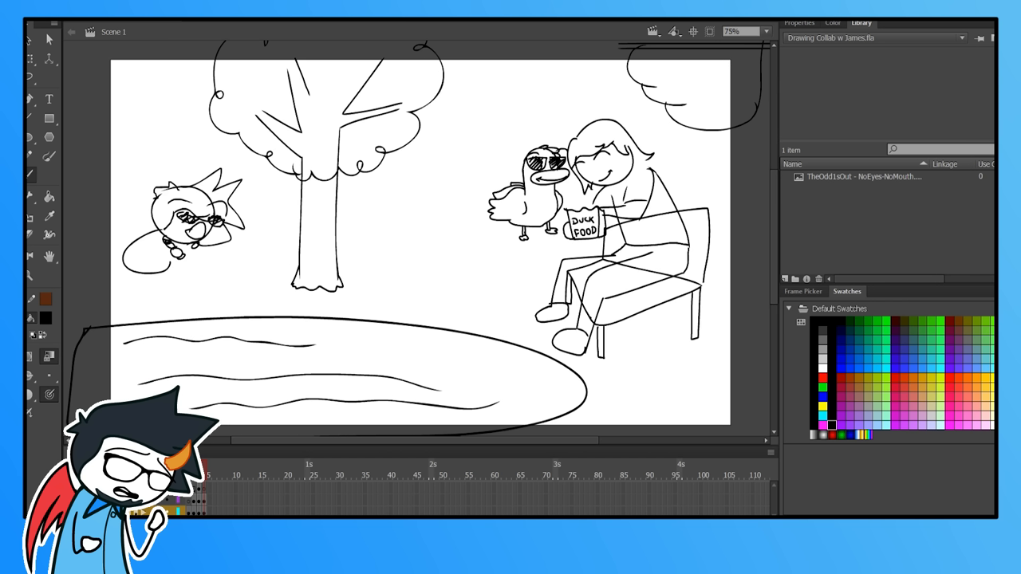
click(738, 31)
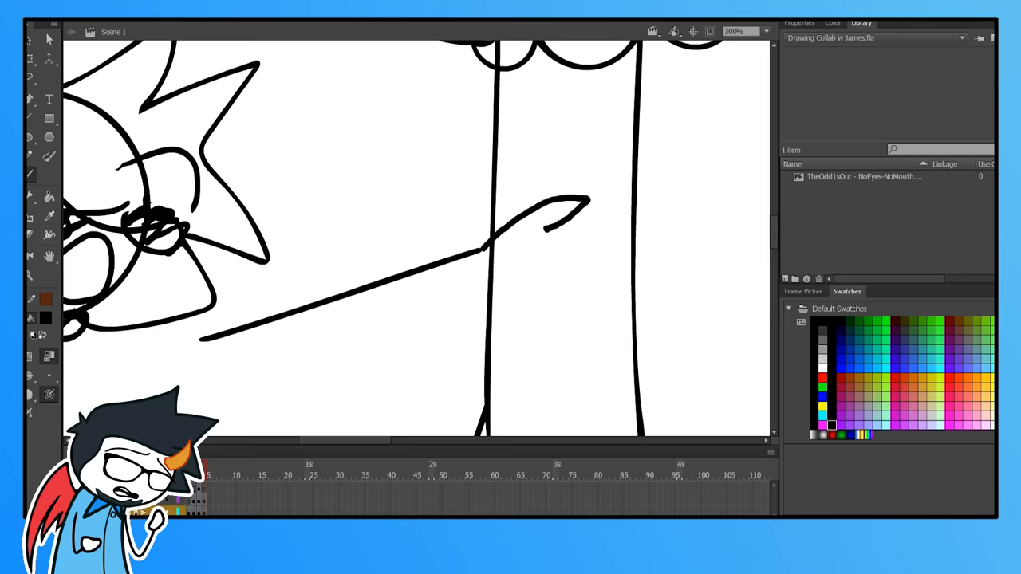